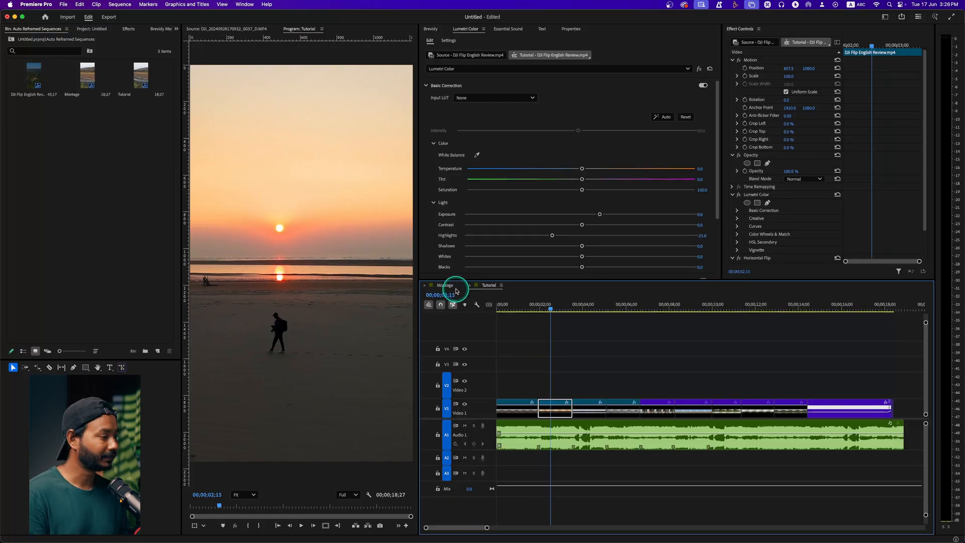
Step: Return to the Tutorial sequence and search the effects library for 'transf'
{"action": "left_click", "coordinate": [446, 284]}
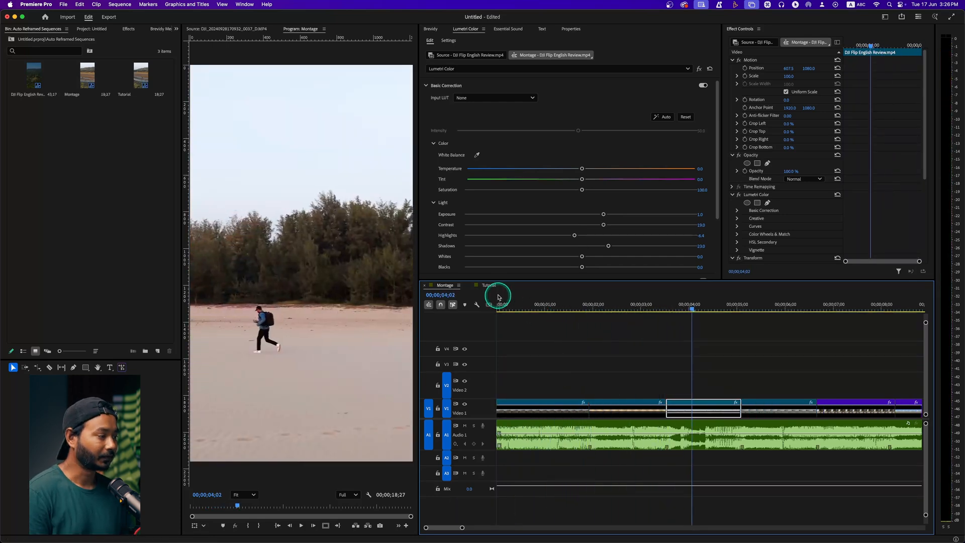
{"action": "left_click", "coordinate": [488, 285]}
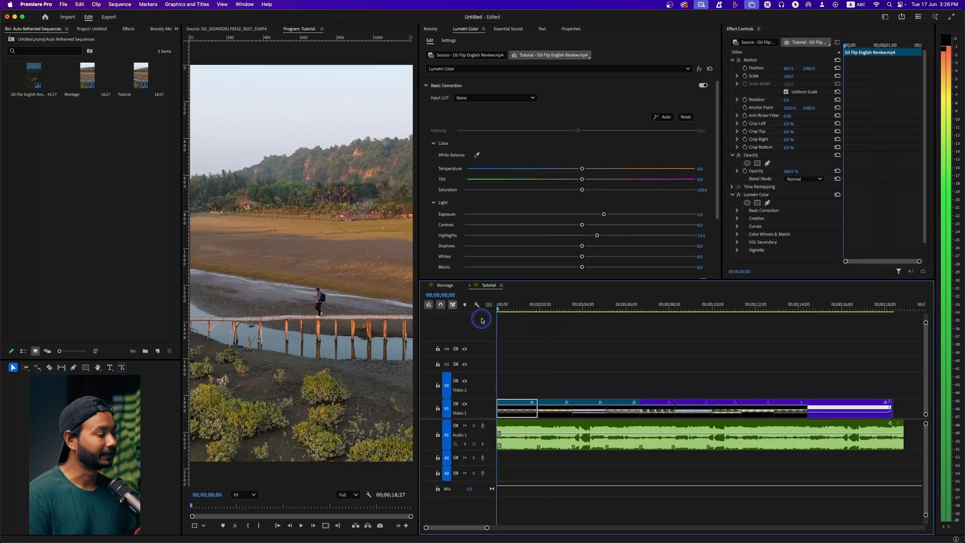
{"action": "key", "text": "space"}
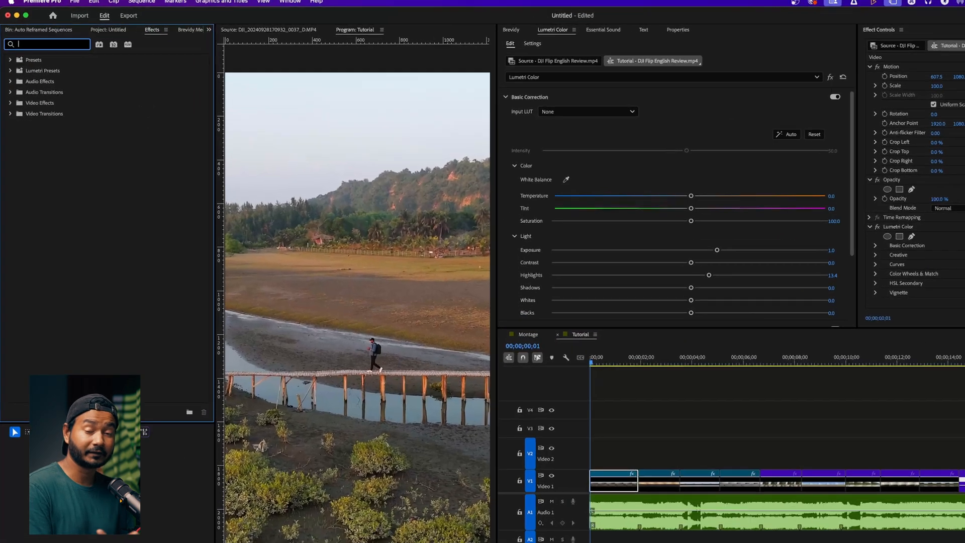
{"action": "type", "text": "tr"}
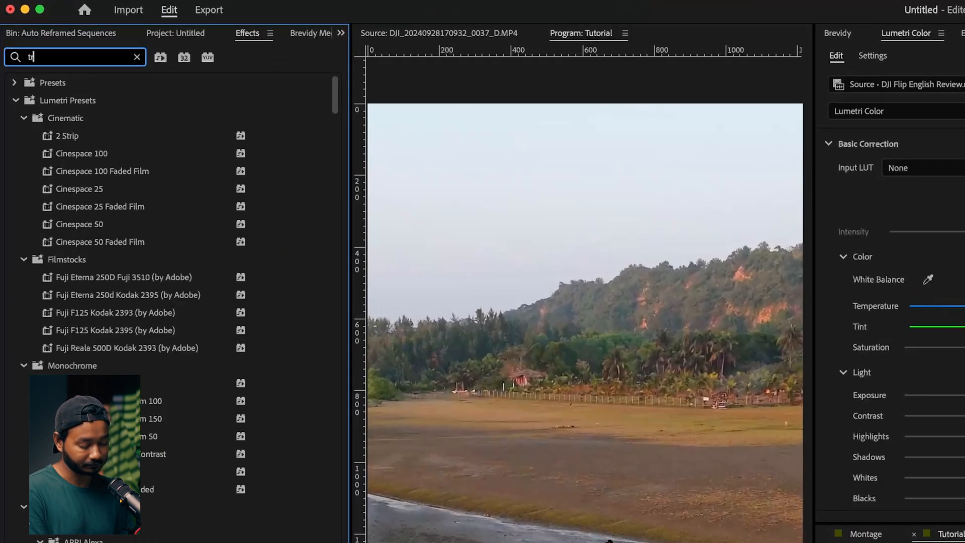
{"action": "type", "text": "ransf"}
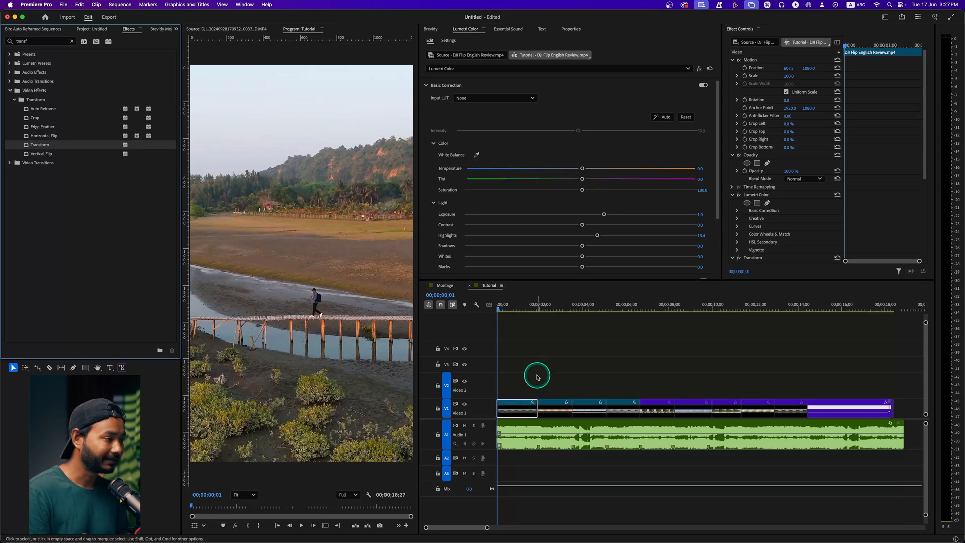
{"action": "mouse_move", "coordinate": [765, 238]}
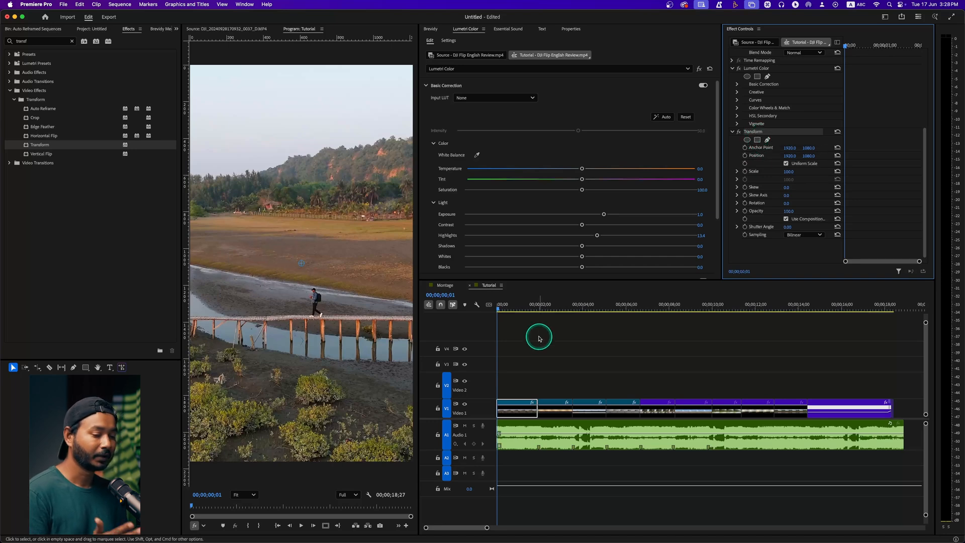
{"action": "left_click", "coordinate": [444, 284]}
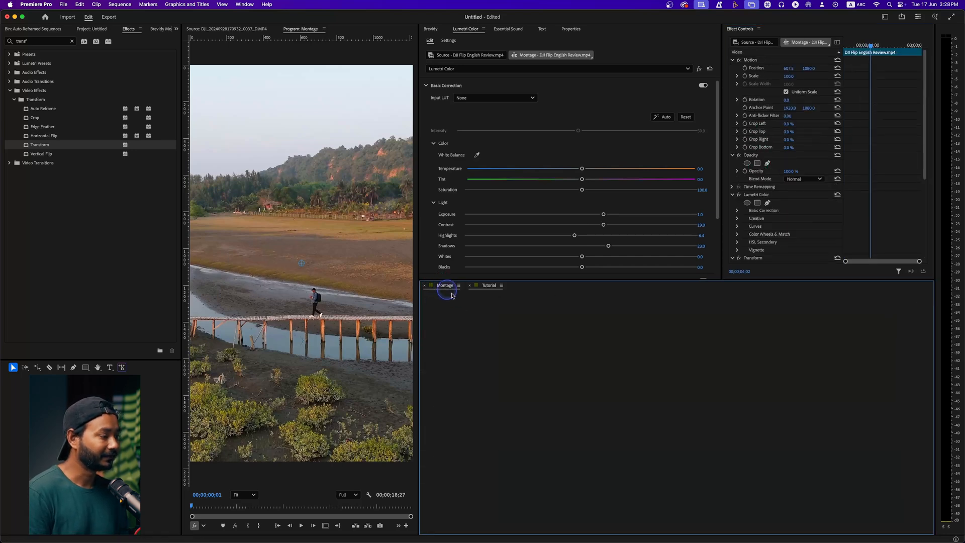
{"action": "left_click", "coordinate": [445, 285]}
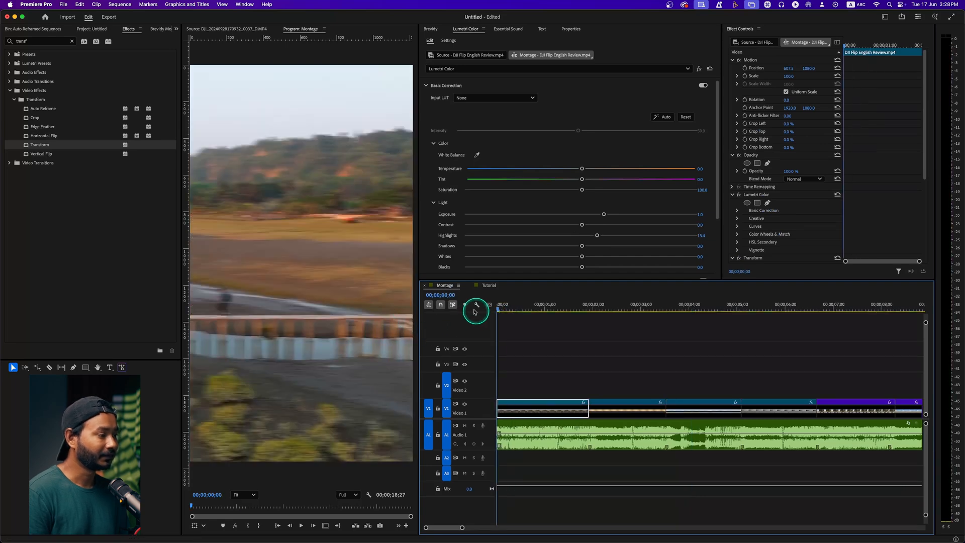
{"action": "key", "text": "space"}
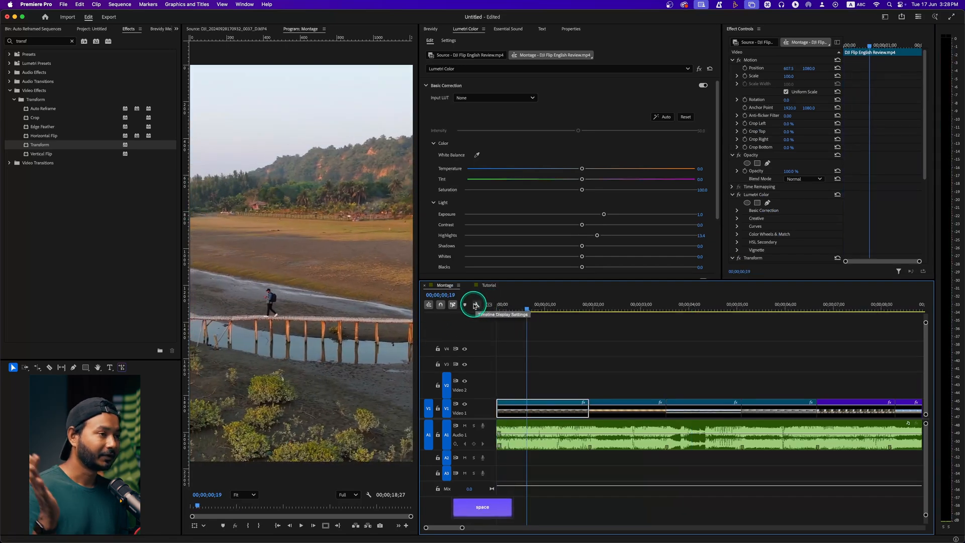
{"action": "left_click_drag", "start_coordinate": [474, 306], "coordinate": [535, 314]}
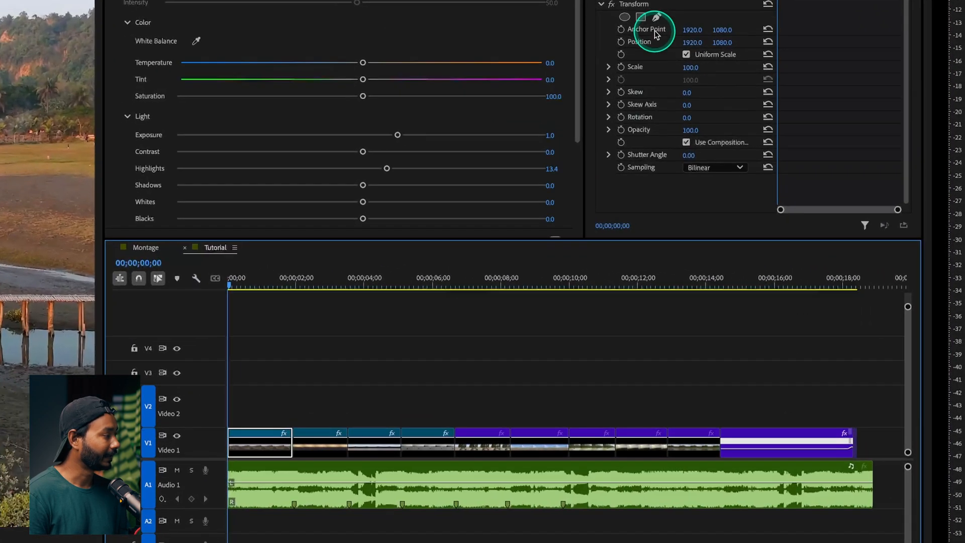
Step: Keyframe the first clip's Transform Position at its start with X at 1388.0
{"action": "left_click", "coordinate": [259, 440]}
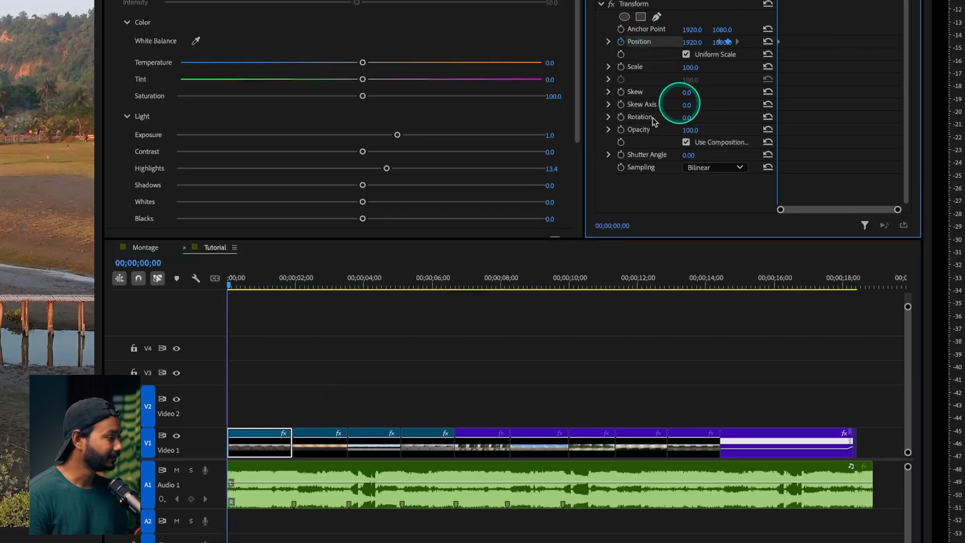
{"action": "type", "text": "1388.0"}
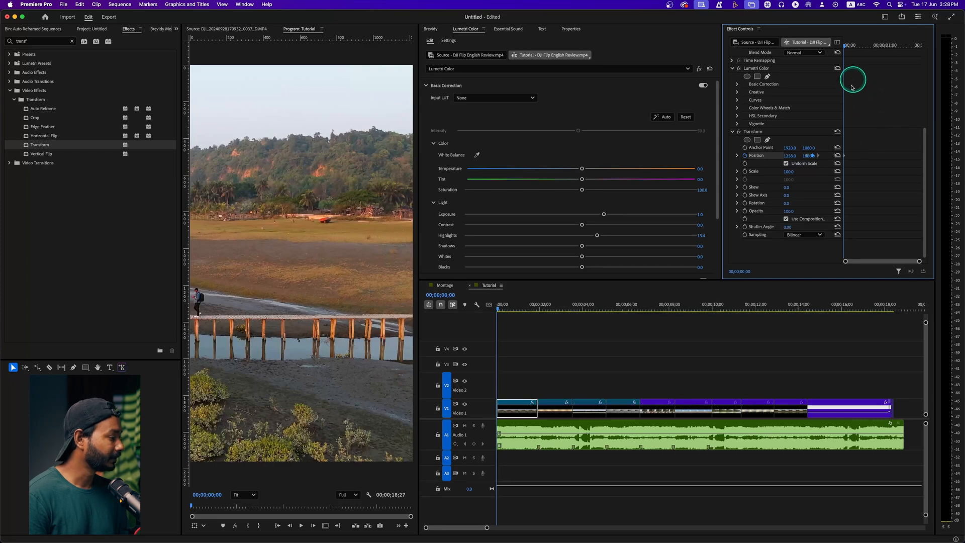
{"action": "left_click", "coordinate": [537, 307]}
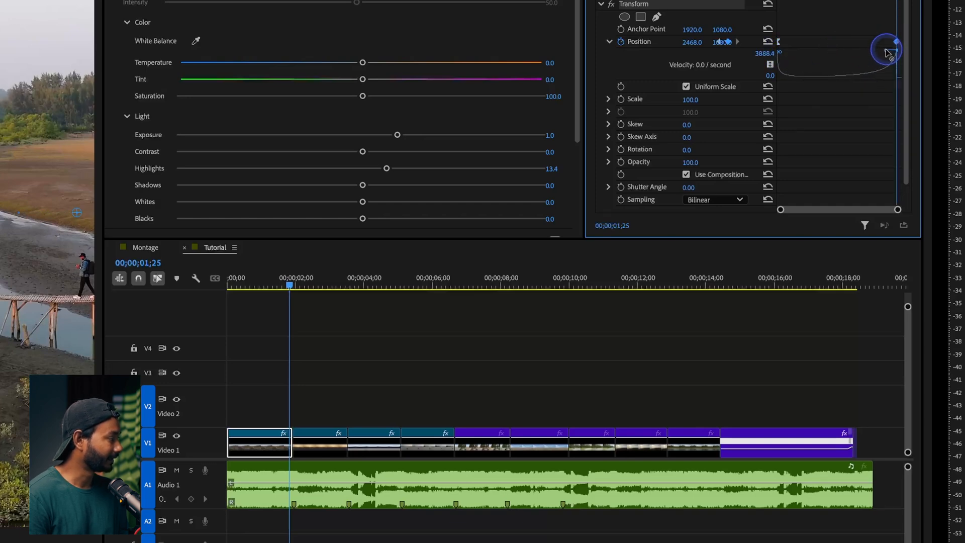
Step: Ease the Position velocity curve and preview the resulting slide
{"action": "left_click_drag", "start_coordinate": [886, 52], "coordinate": [896, 44]}
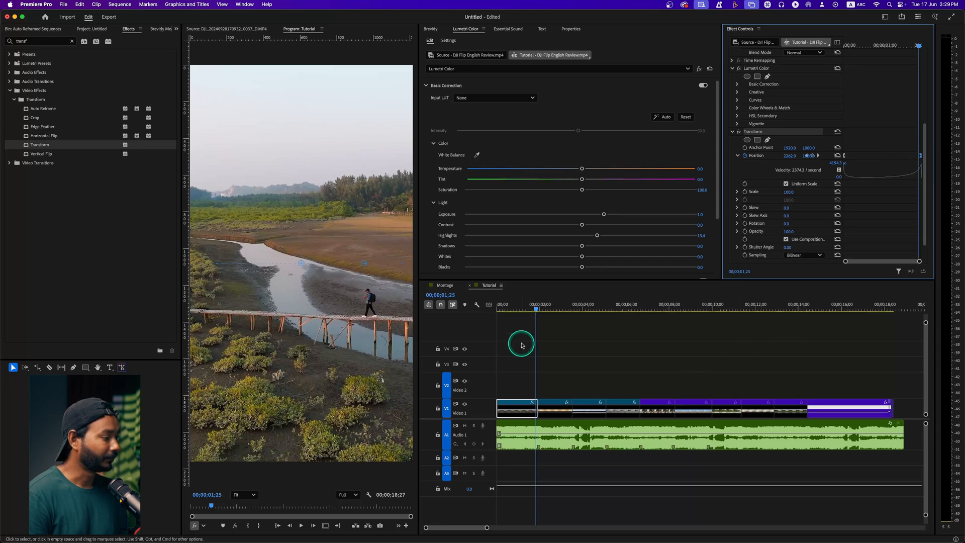
{"action": "key", "text": "space"}
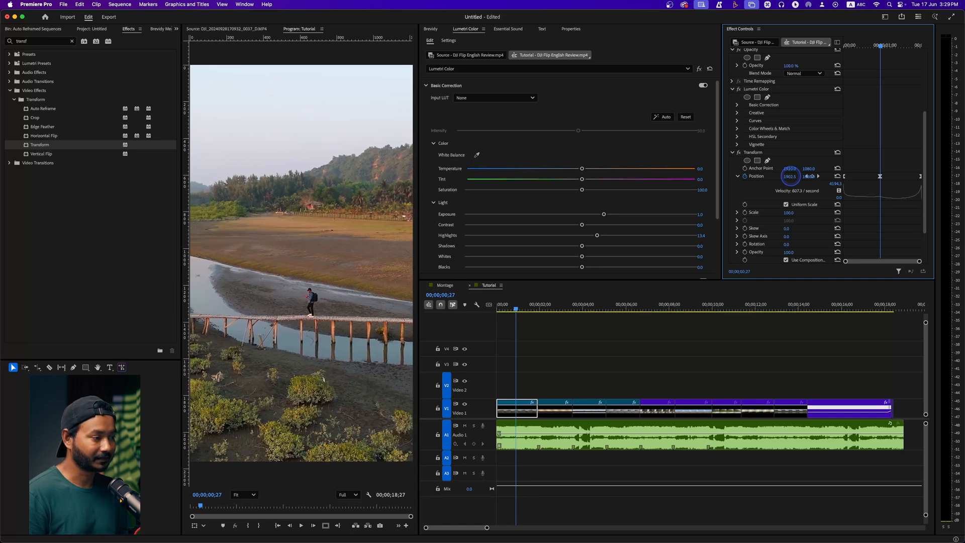
Step: Adjust the horizontal X value of the middle Position keyframe
{"action": "left_click", "coordinate": [754, 311]}
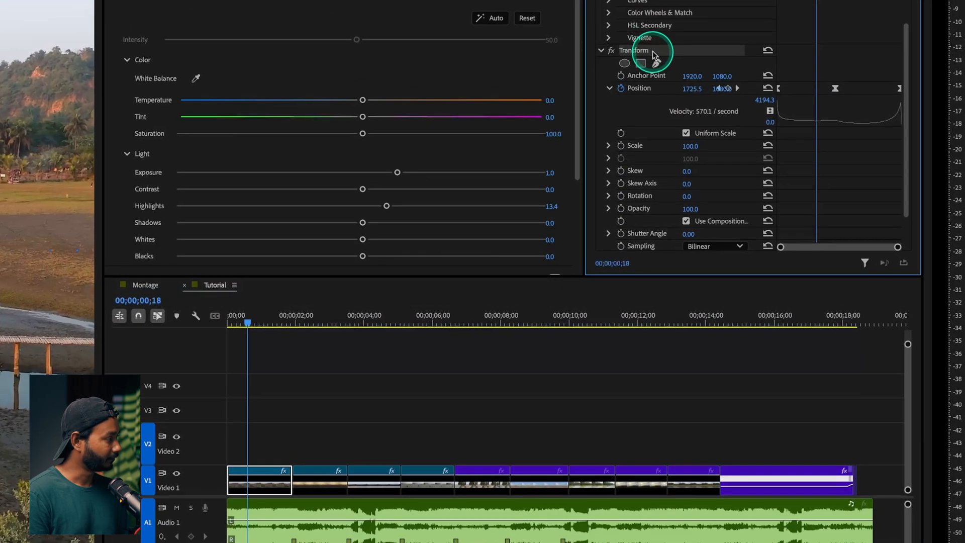
Step: Copy the first clip's keyframed Transform effect from Effect Controls
{"action": "right_click", "coordinate": [633, 50]}
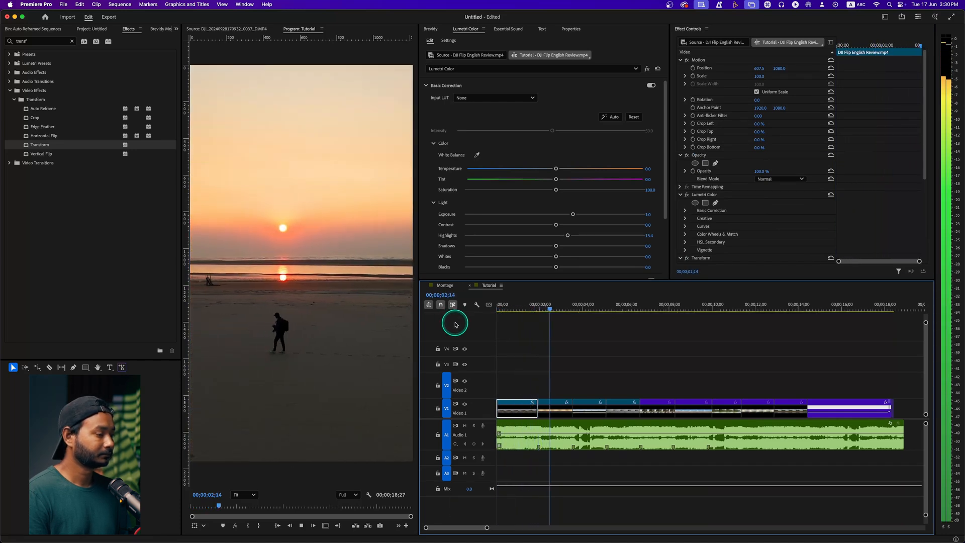
{"action": "key", "text": "space"}
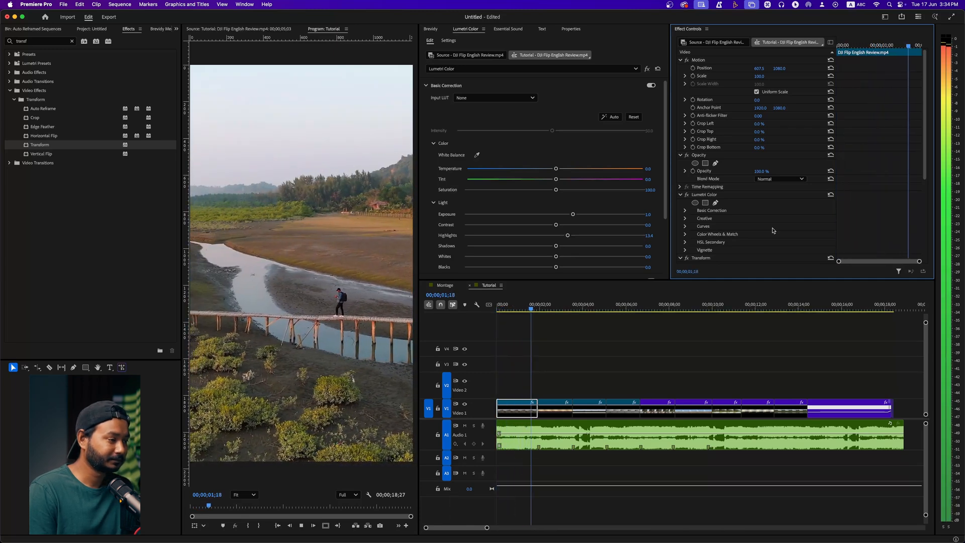
{"action": "left_click", "coordinate": [572, 304]}
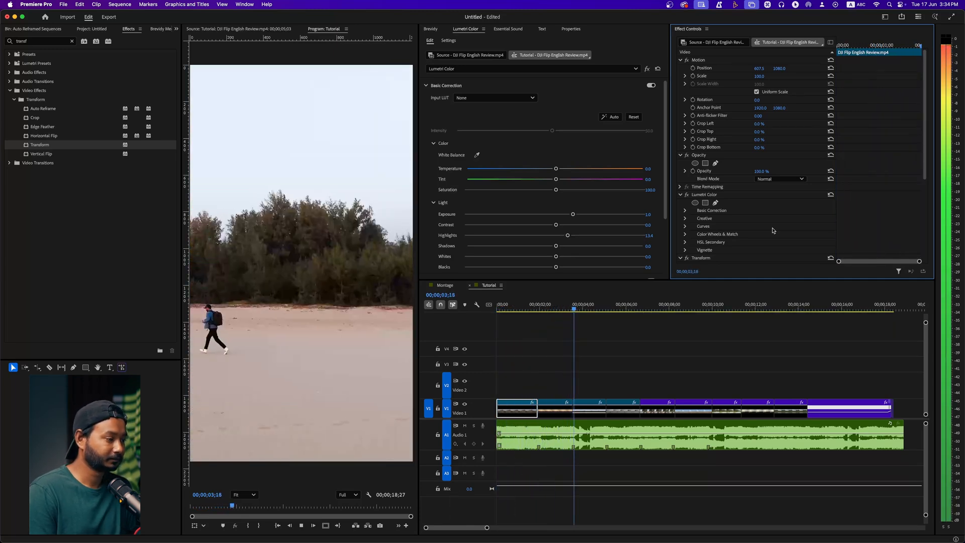